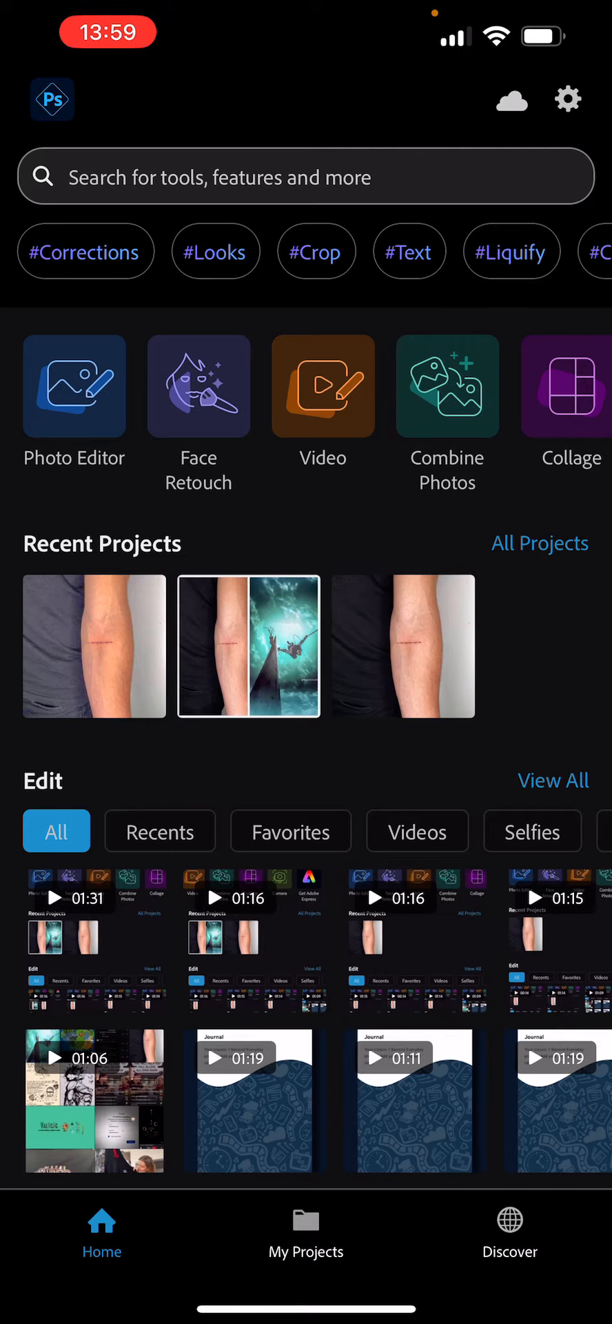
Scroll the home screen to find and open the tattooed forearm photo.
{"action": "scroll", "scroll_direction": "down", "scroll_amount": 3}
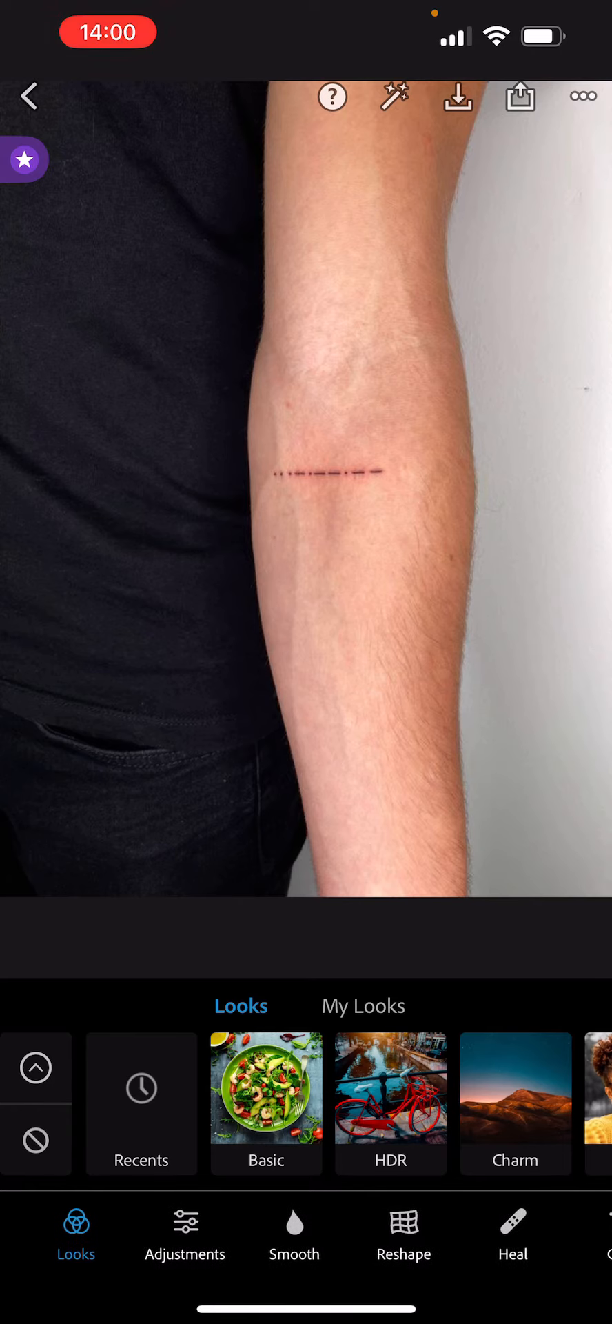
Show the Light adjustments with the Exposure slider in the Adjustments tab.
{"action": "scroll", "scroll_direction": "left", "scroll_amount": 3}
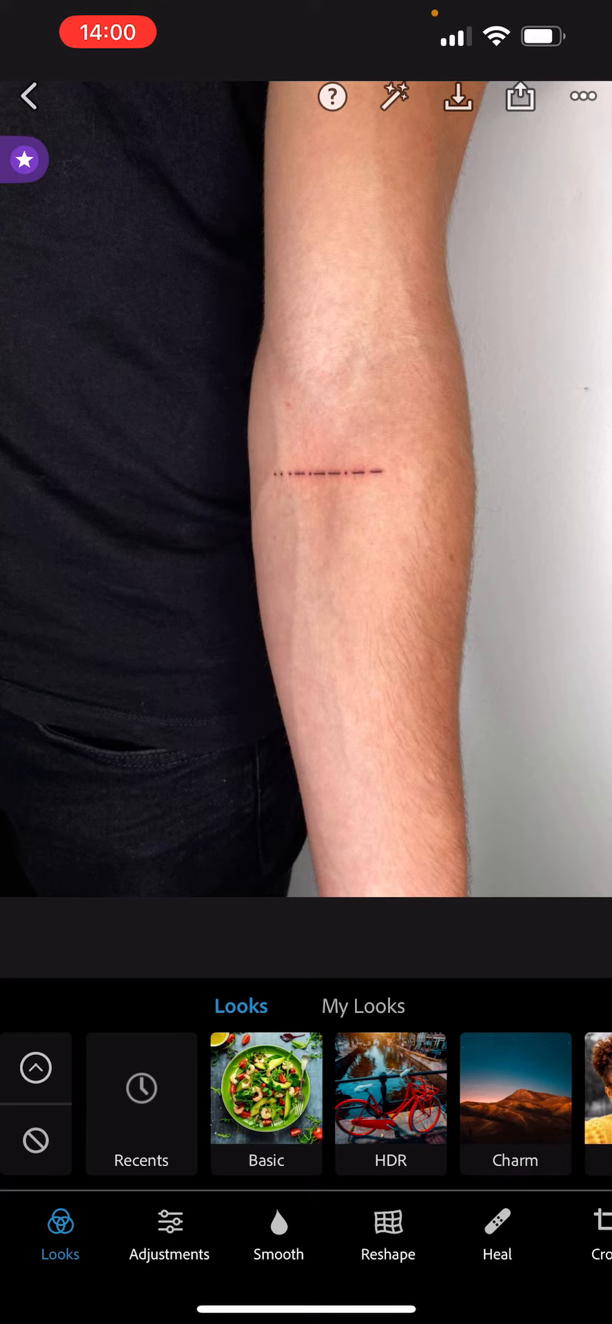
{"action": "left_click", "coordinate": [169, 1233]}
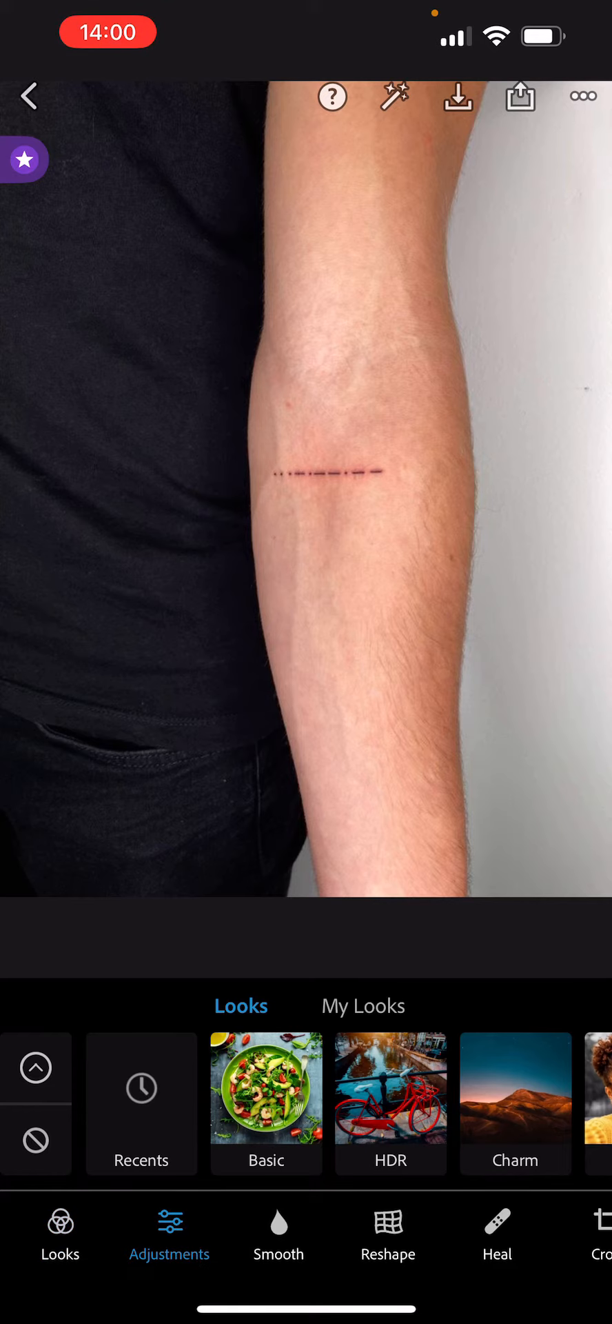
{"action": "left_click", "coordinate": [169, 1234]}
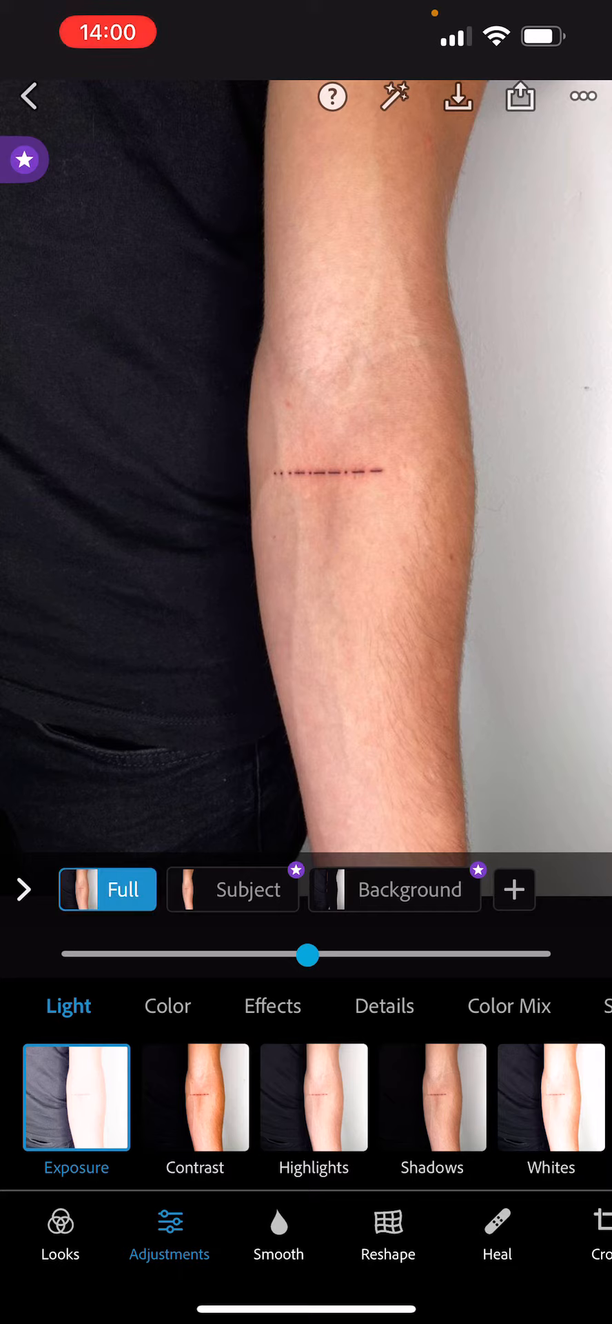
Drag Exposure darker (about -59) and brighter (about 30), then settle it near 0.
{"action": "left_click_drag", "start_coordinate": [307, 955], "coordinate": [246, 955]}
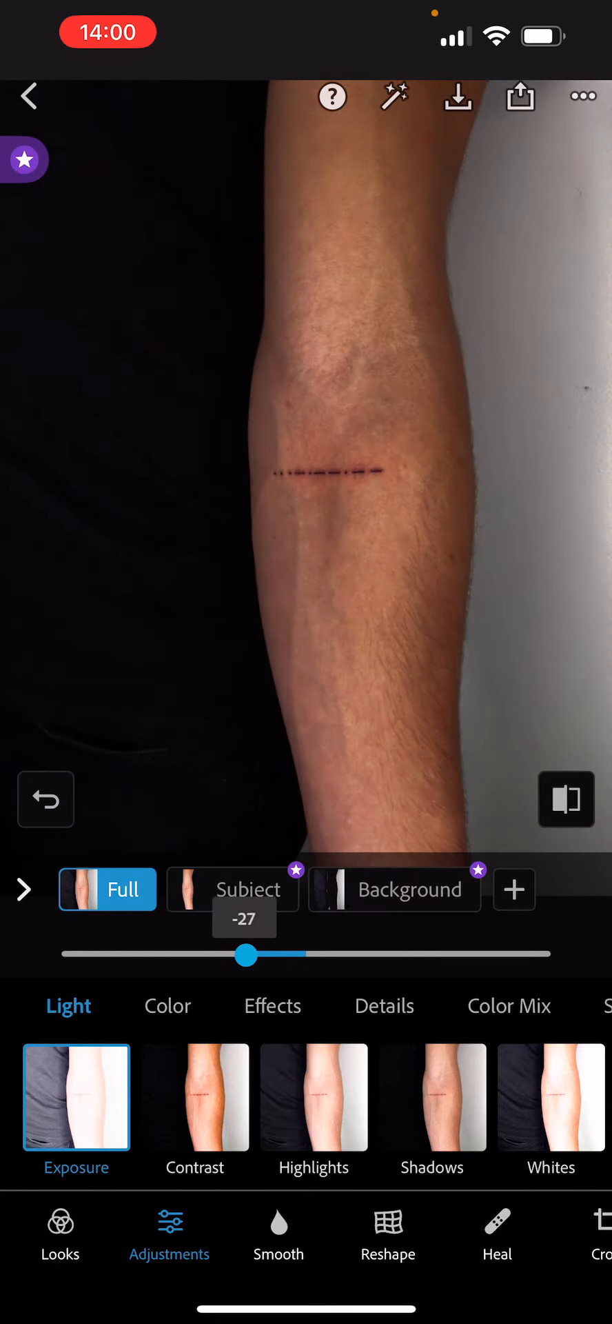
{"action": "left_click_drag", "start_coordinate": [245, 953], "coordinate": [377, 953]}
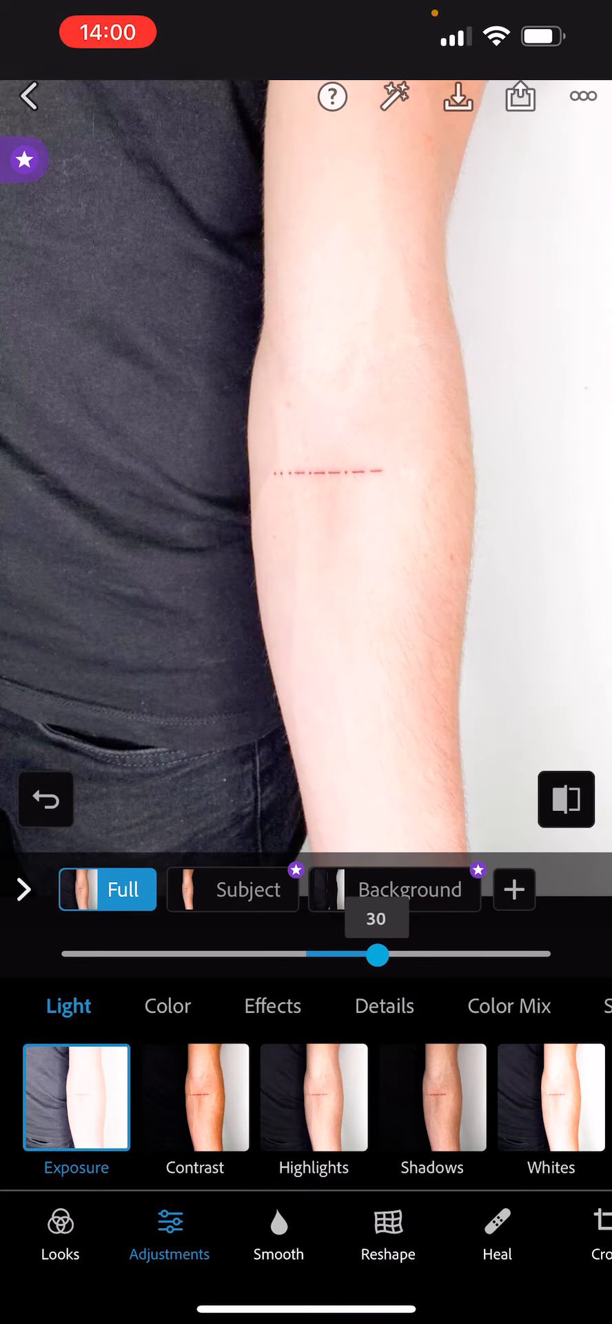
{"action": "left_click_drag", "start_coordinate": [377, 955], "coordinate": [187, 954]}
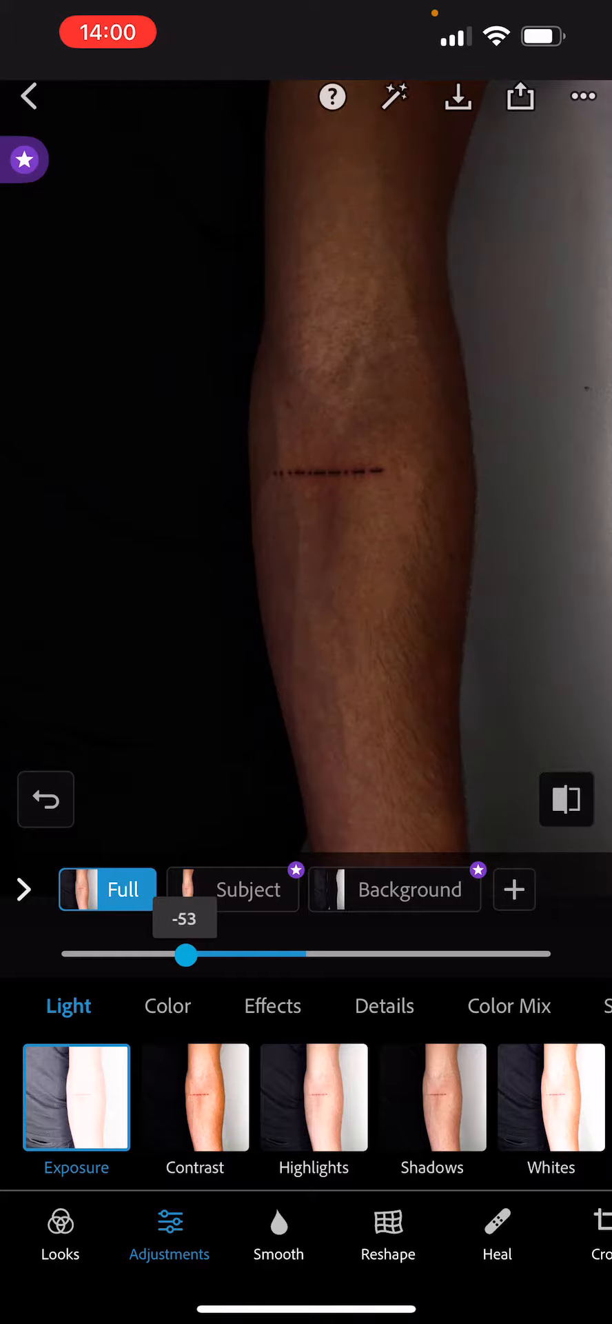
{"action": "left_click_drag", "start_coordinate": [187, 955], "coordinate": [169, 955]}
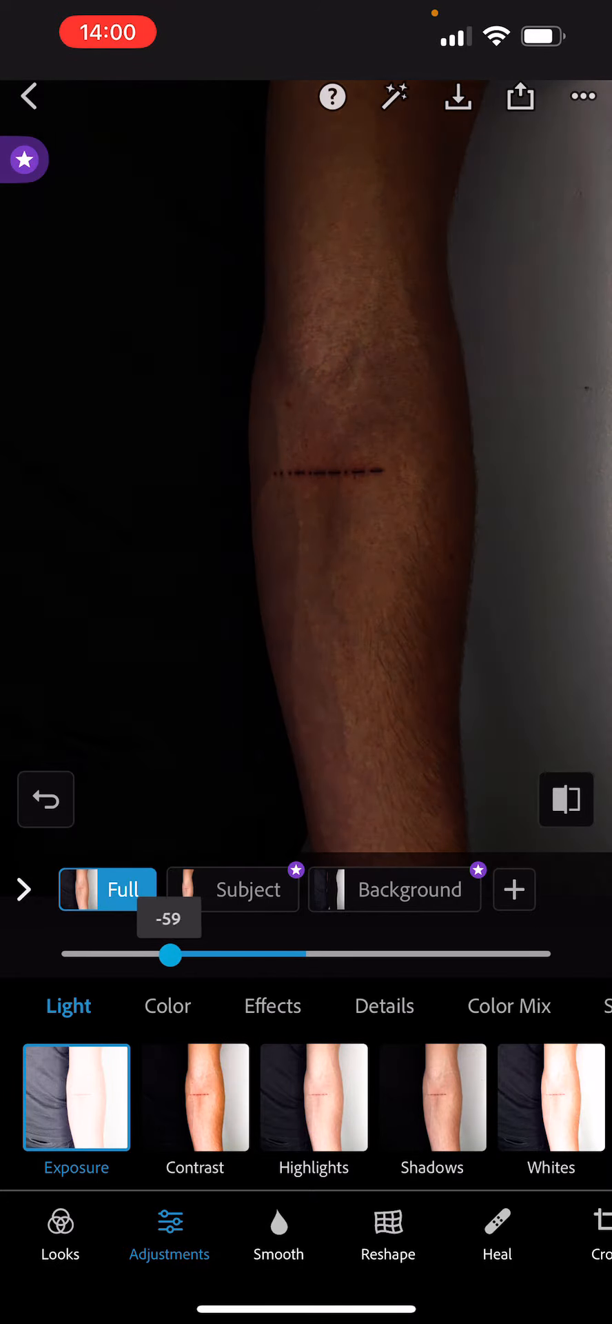
{"action": "left_click_drag", "start_coordinate": [169, 954], "coordinate": [311, 955]}
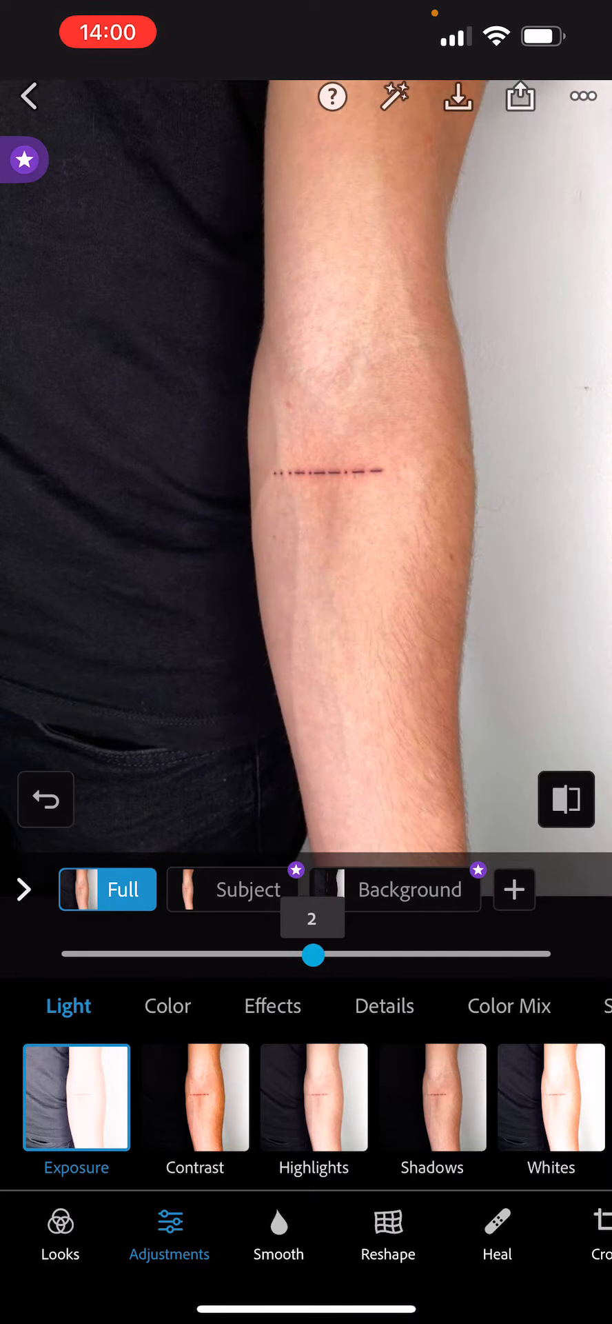
{"action": "left_click_drag", "start_coordinate": [312, 955], "coordinate": [304, 955]}
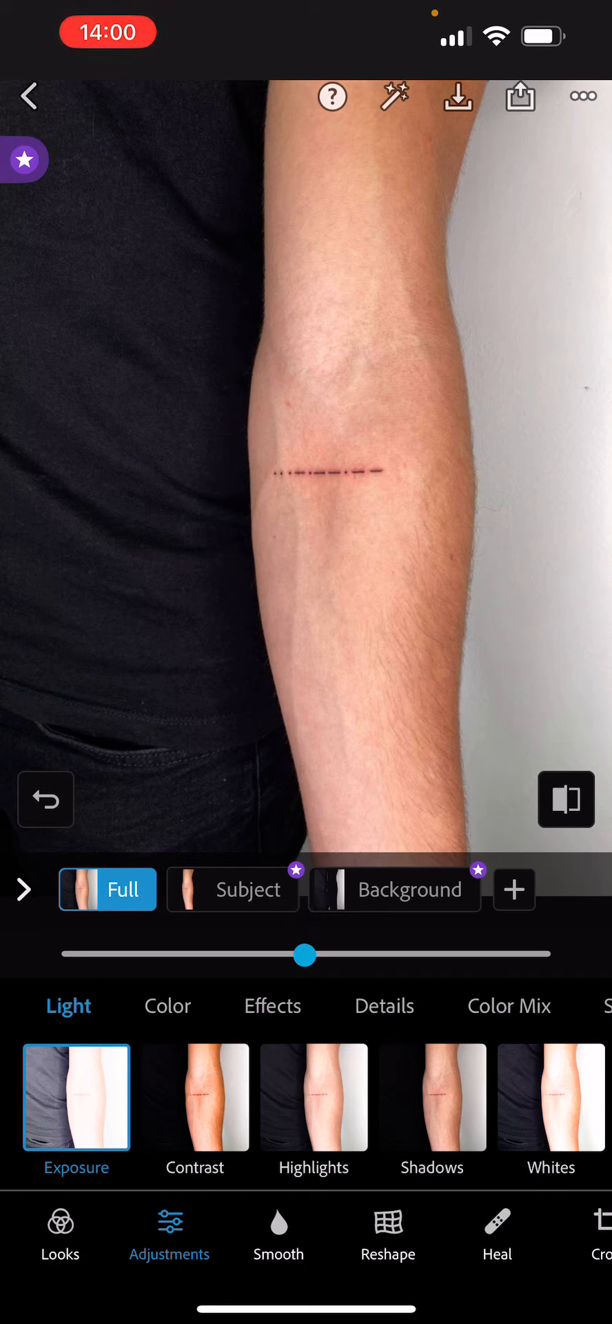